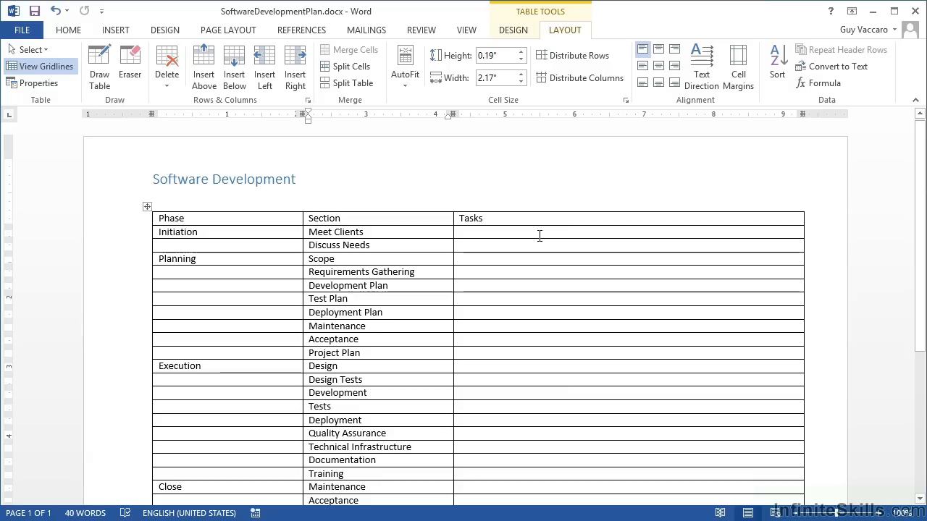
Enter 'Book a meeting with Clients' as the first task under Scope.
left_click(335, 258)
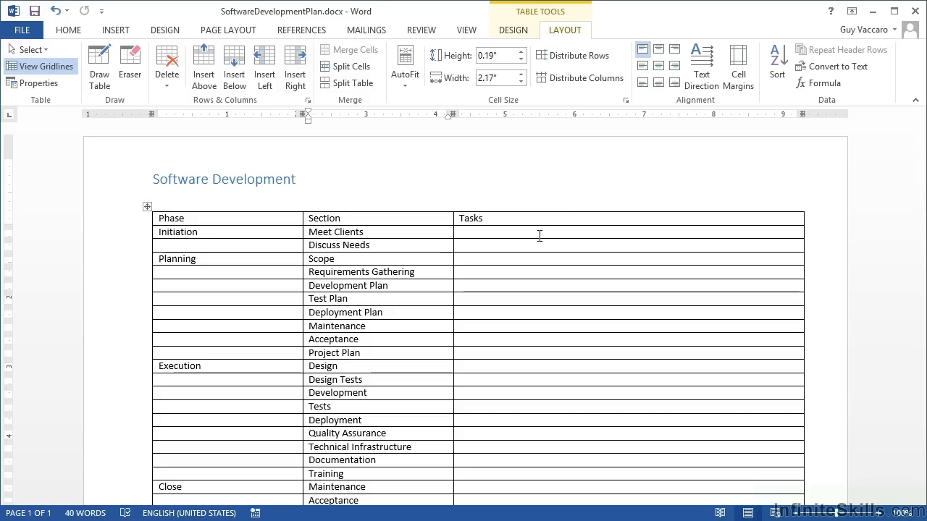
left_click(320, 258)
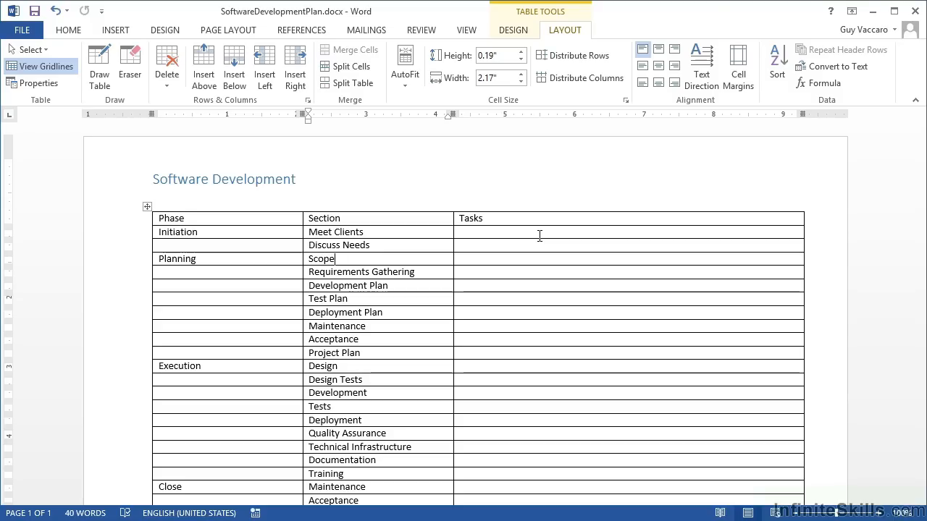
mouse_move(539, 249)
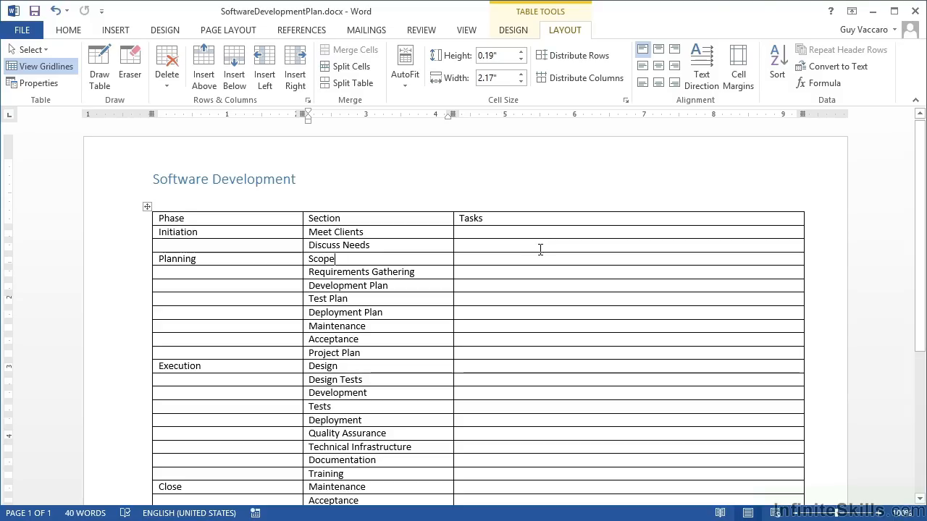
mouse_move(233, 240)
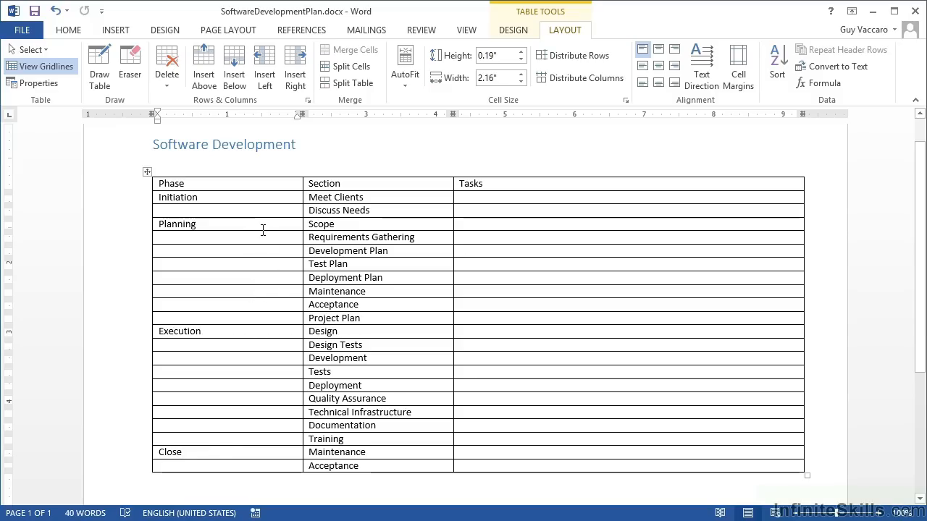
mouse_move(383, 196)
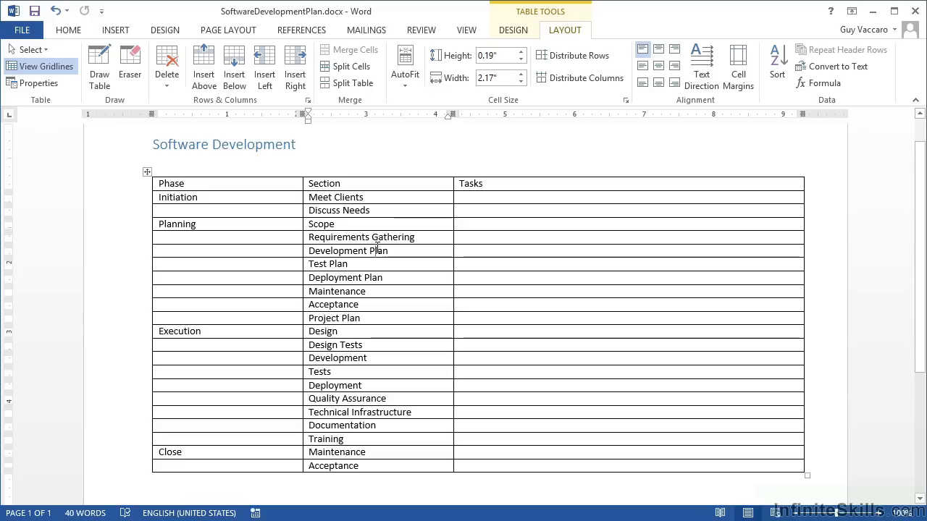
left_click(347, 264)
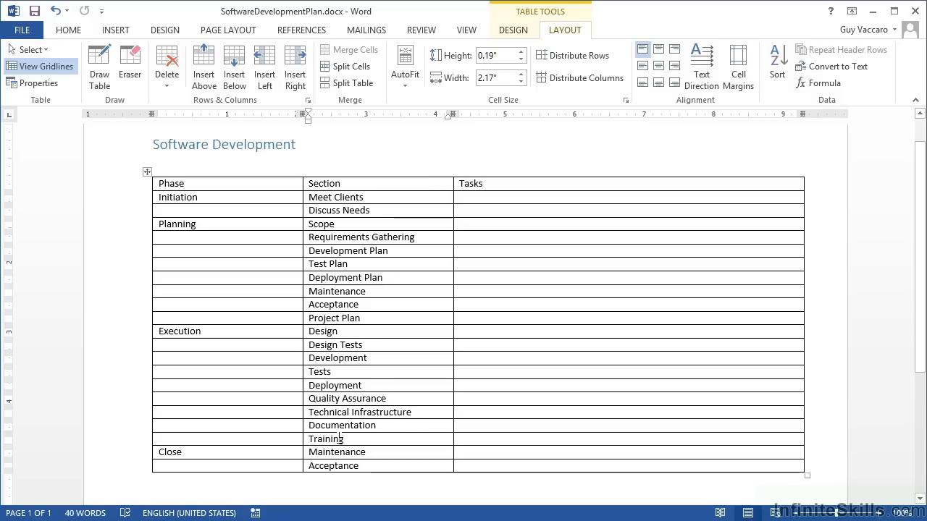
mouse_move(295, 452)
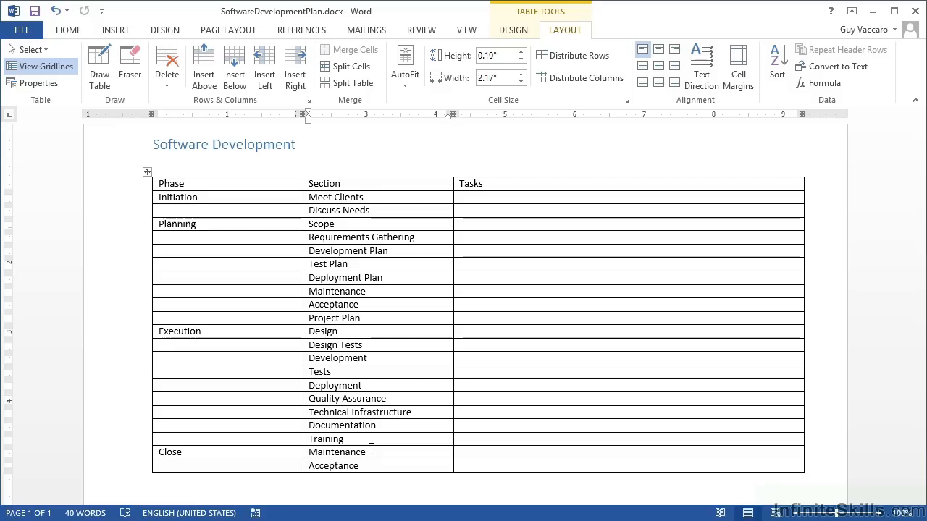
mouse_move(429, 237)
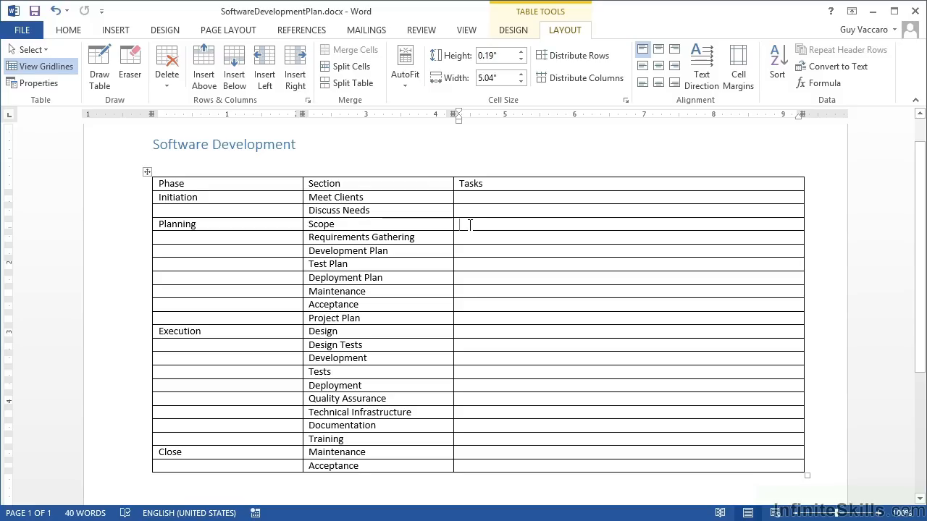
type("Book a me")
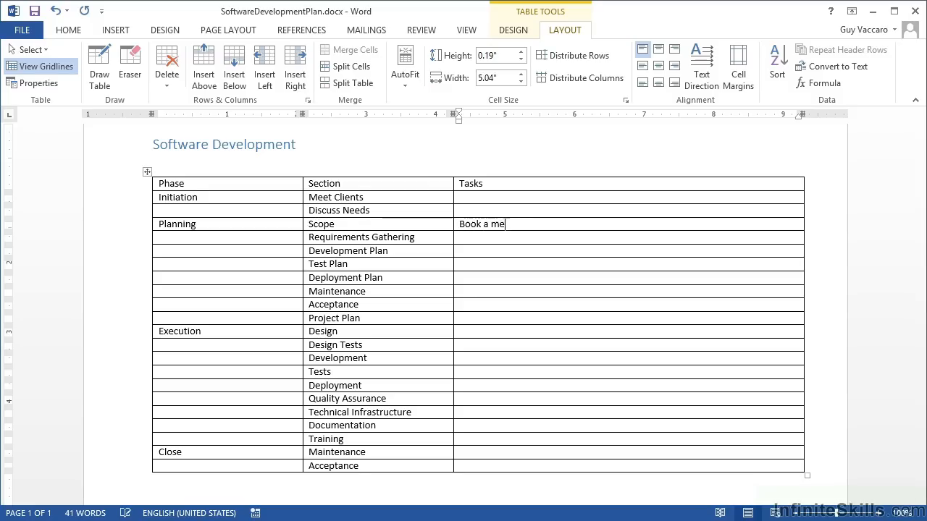
type("eting with C")
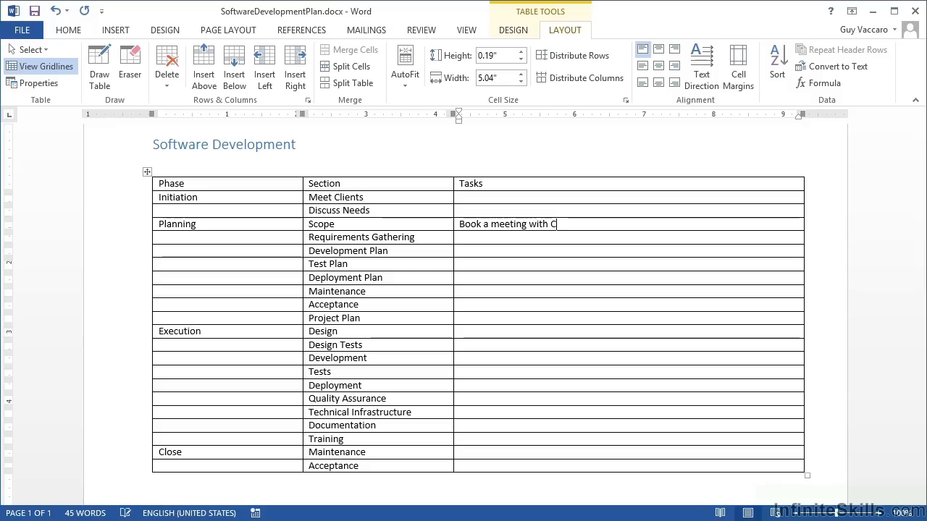
type("lients")
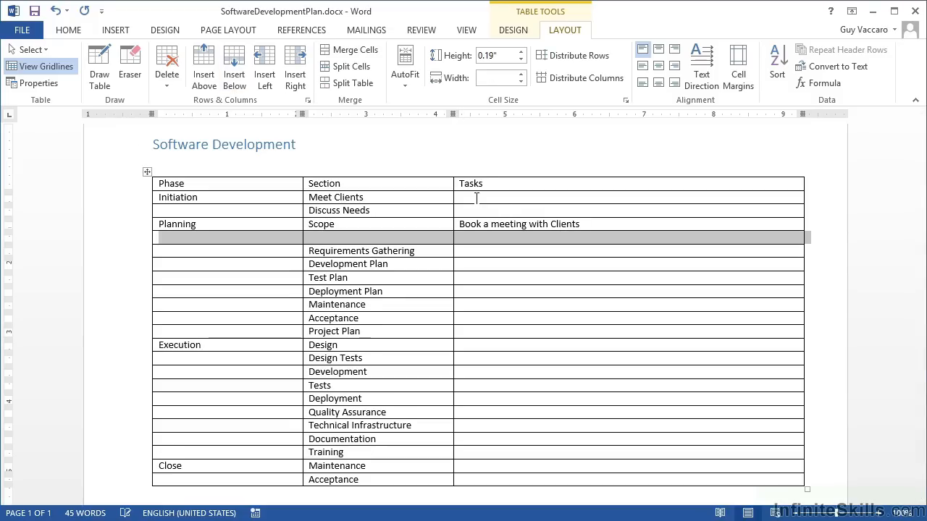
Add 'Agree Scope of the project' as the second Scope task, leaving a blank row below.
type("Agree")
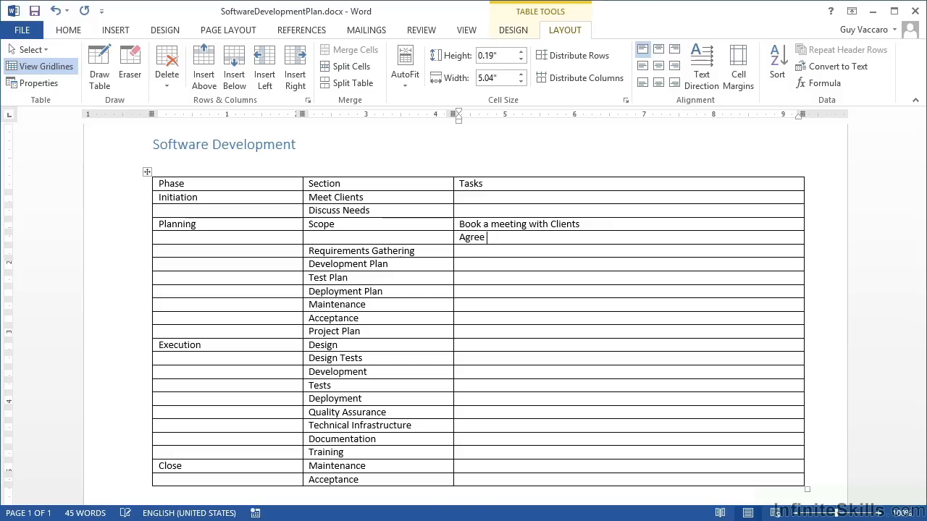
type("Scope")
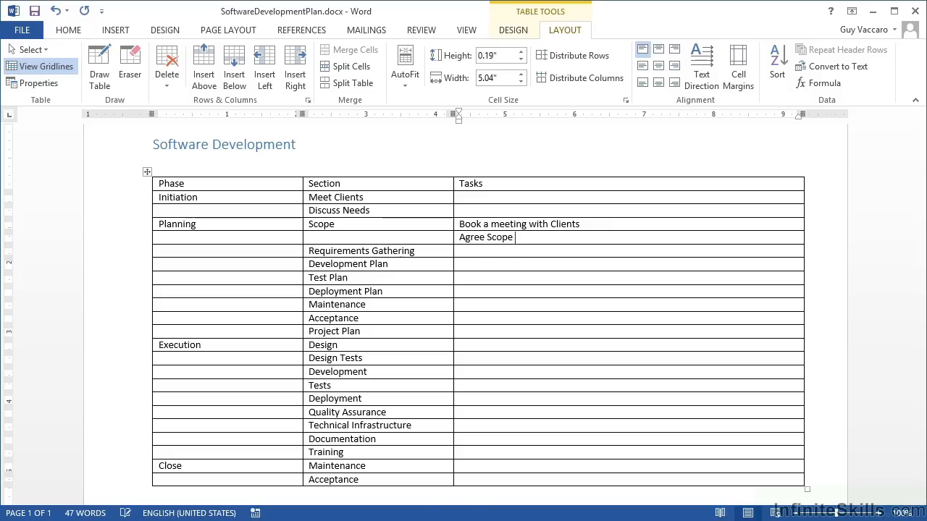
type("of the pro")
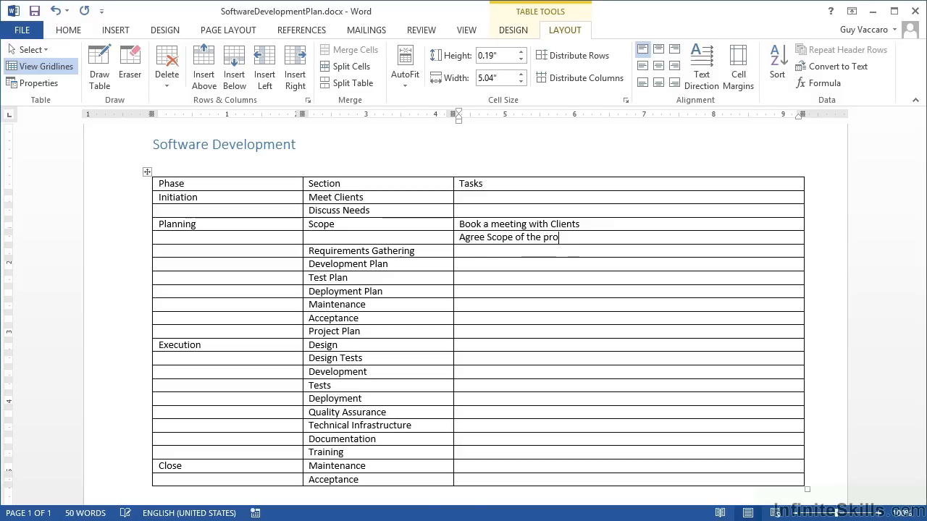
type("ject")
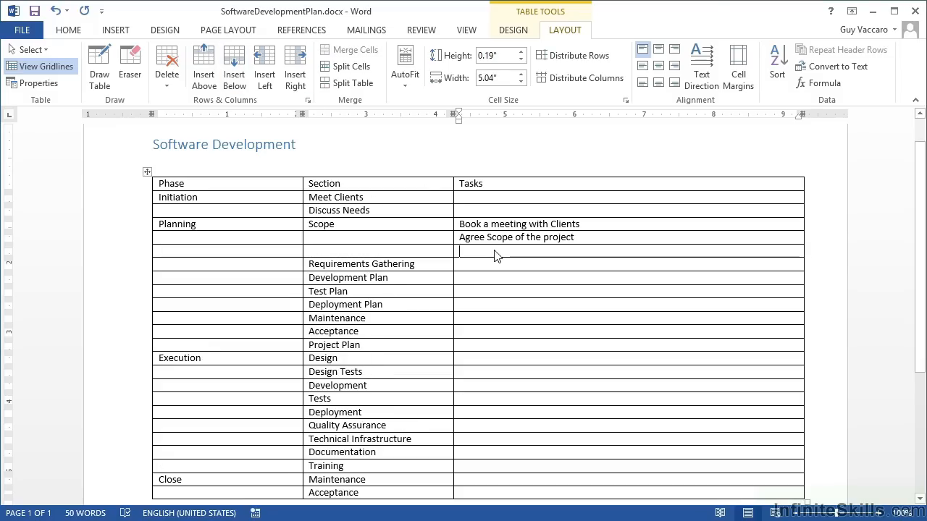
Fill the blank Tasks cell with 'Draw up a Specifications Outline'.
type("Draw up a")
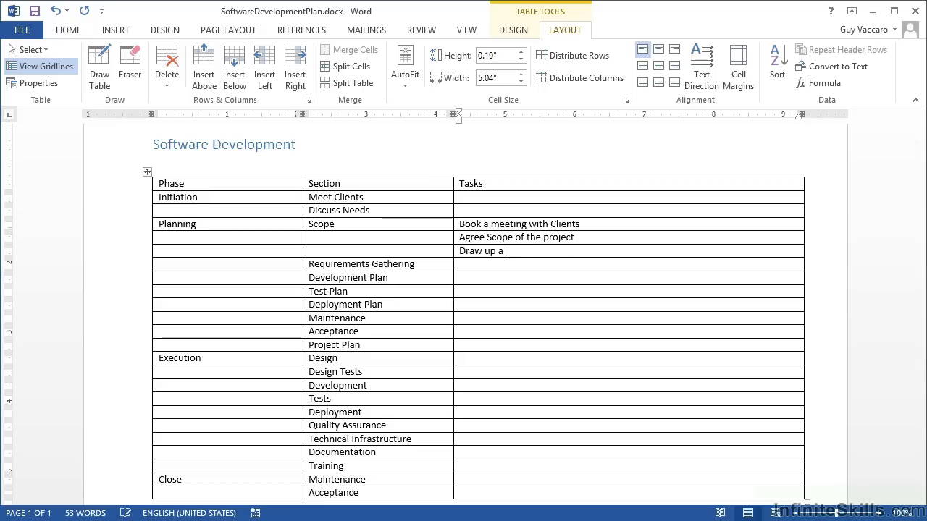
type("Specificati")
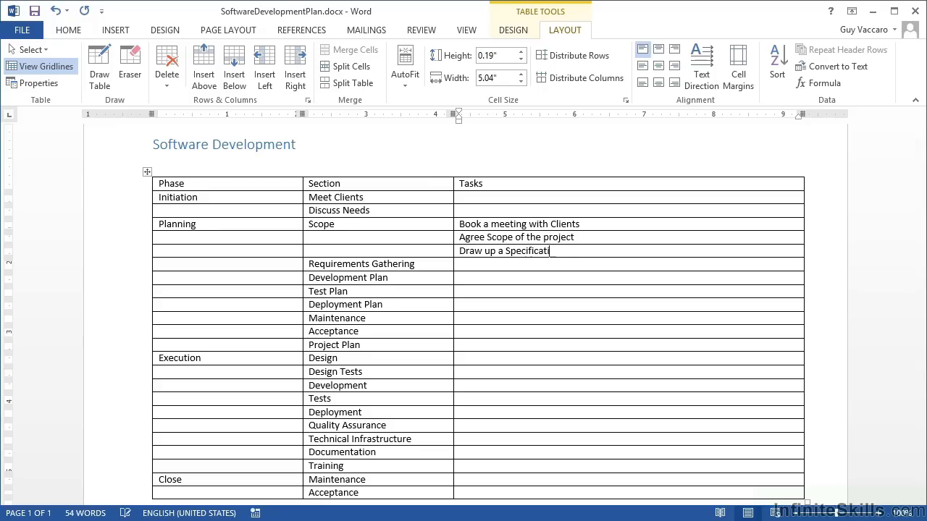
type("ons Outline")
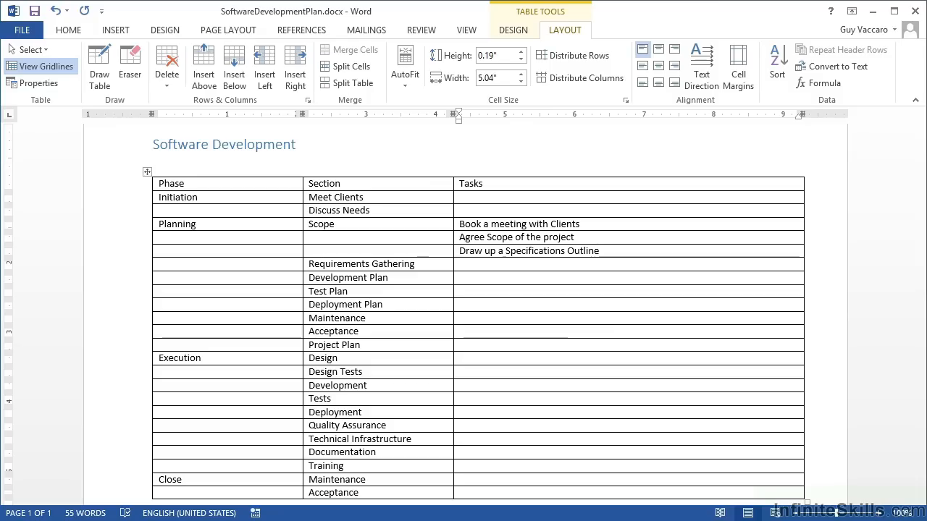
left_click(598, 250)
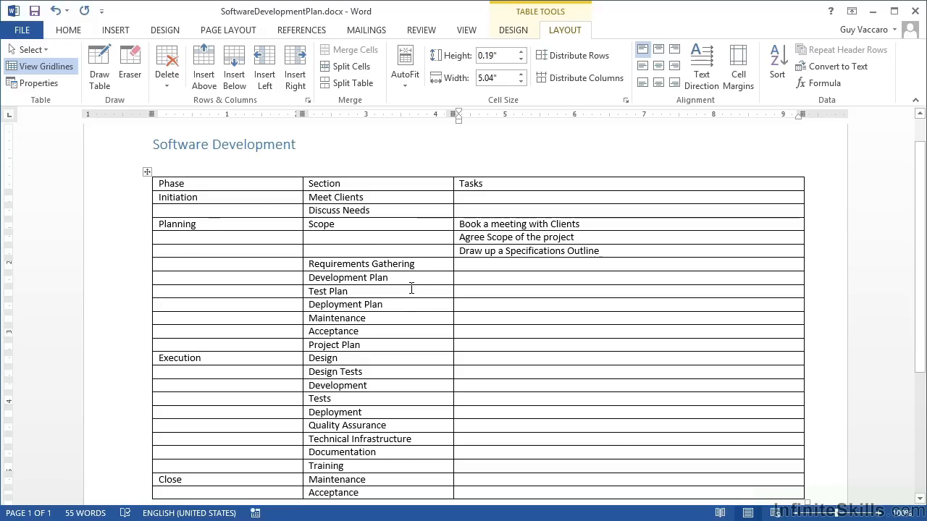
left_click(598, 251)
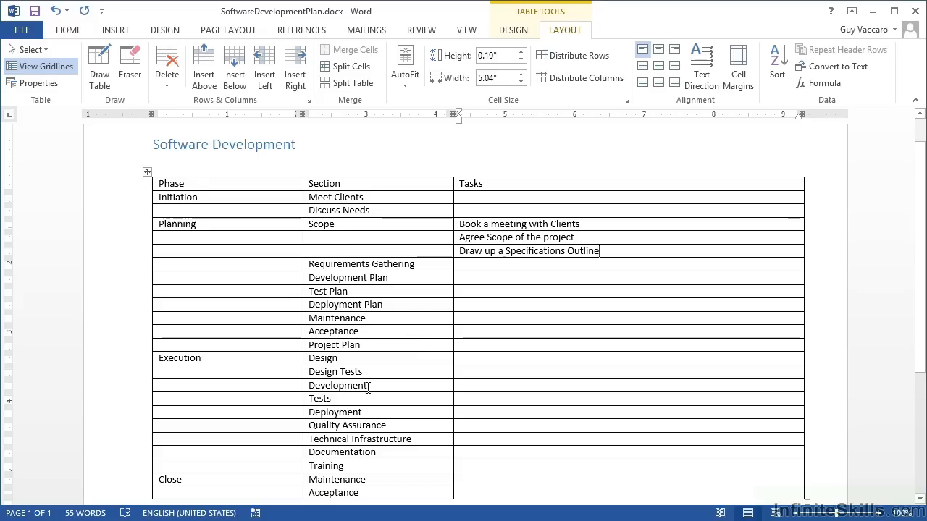
scroll("down", 3)
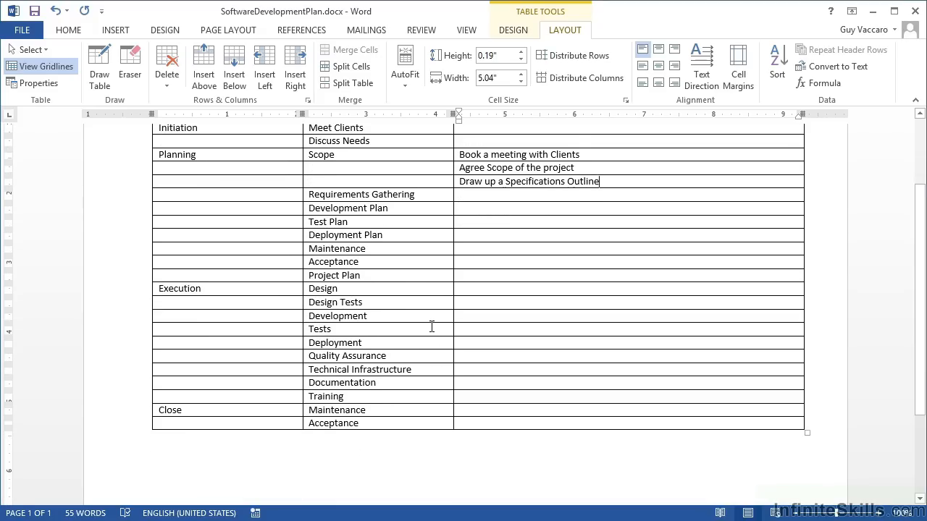
scroll("up", 3)
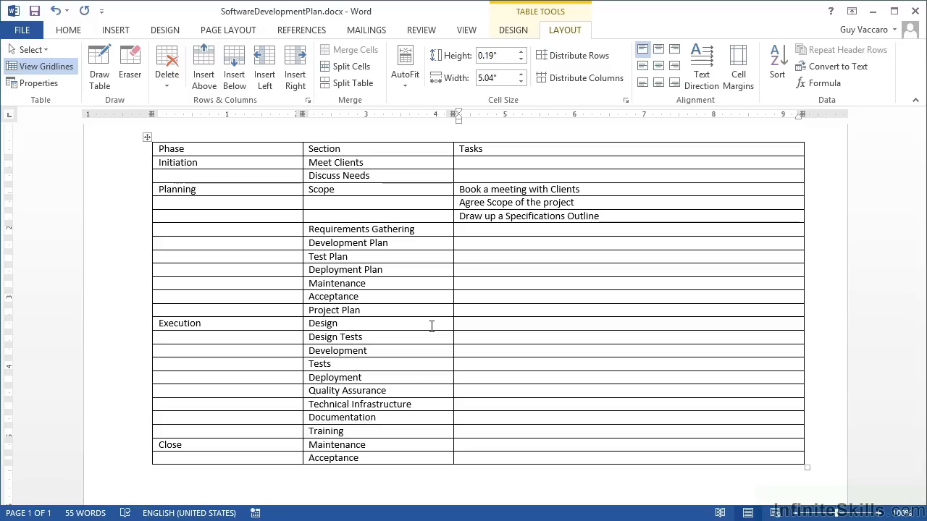
left_click(599, 216)
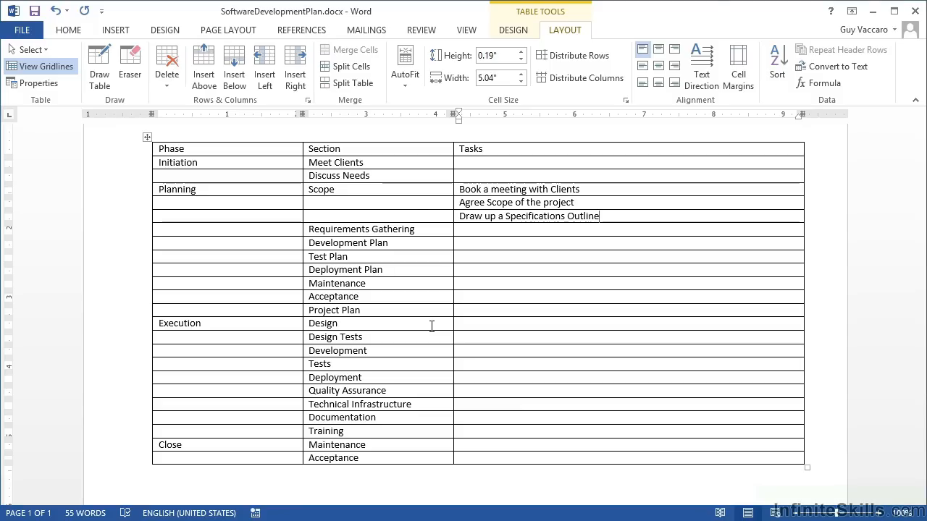
mouse_move(412, 290)
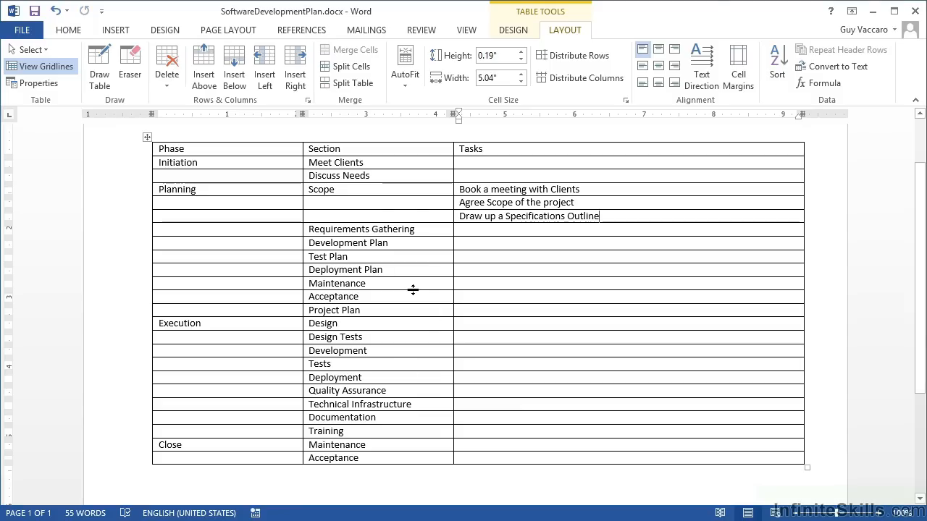